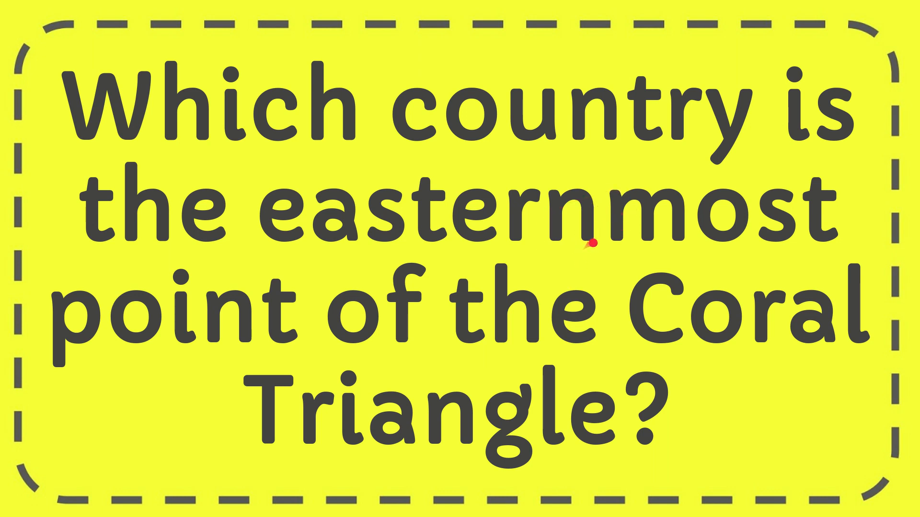
pyautogui.moveTo(645, 381)
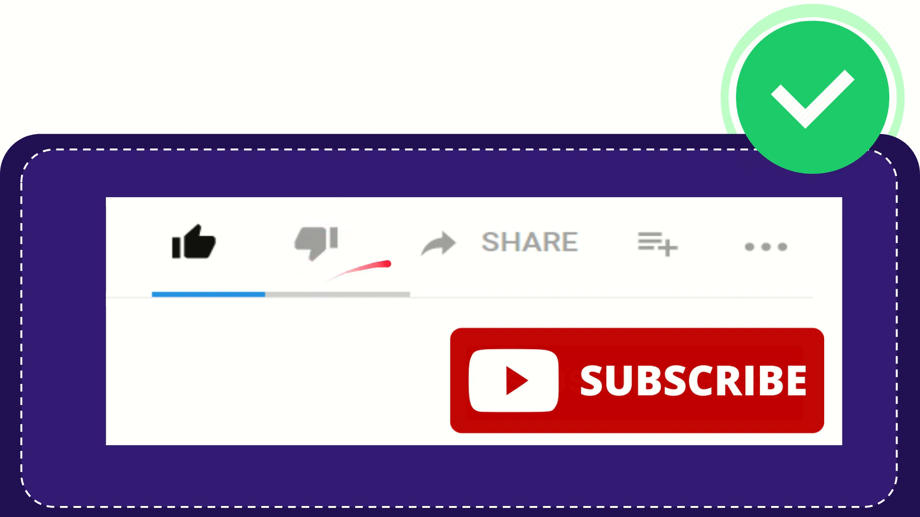
pyautogui.moveTo(534, 246)
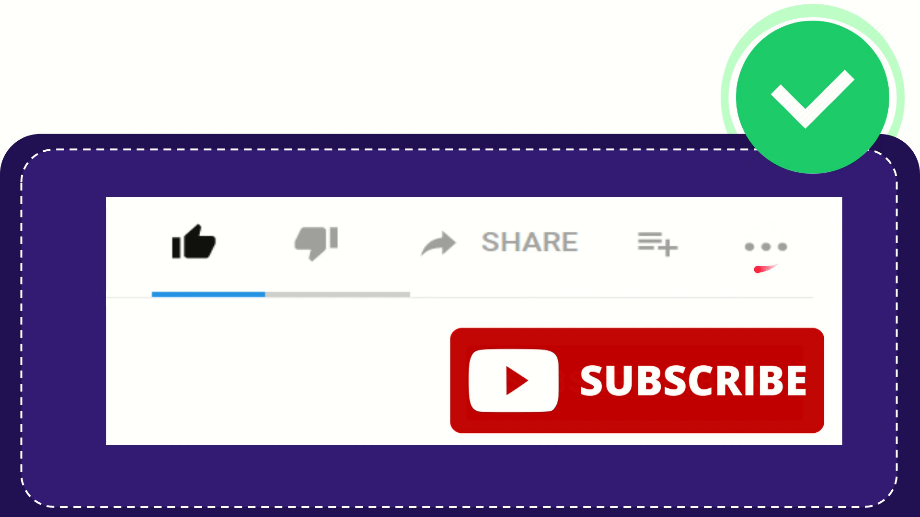
pyautogui.moveTo(766, 247)
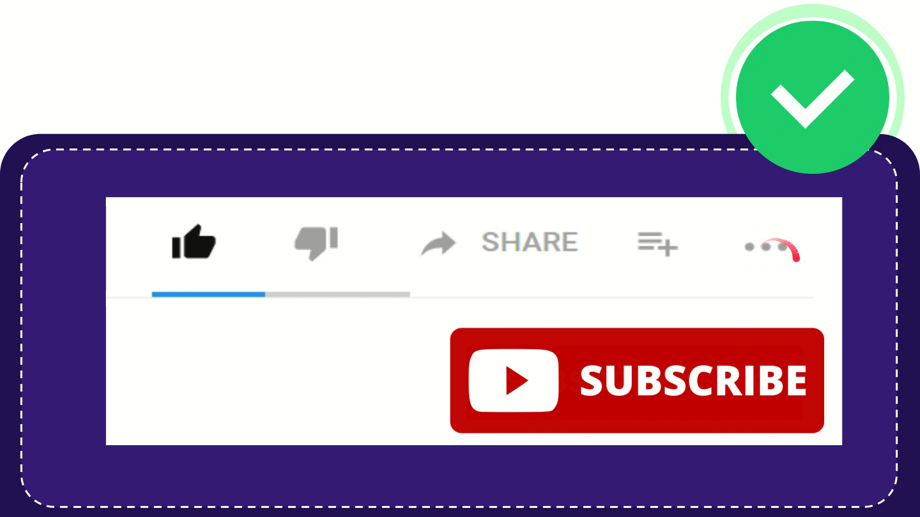